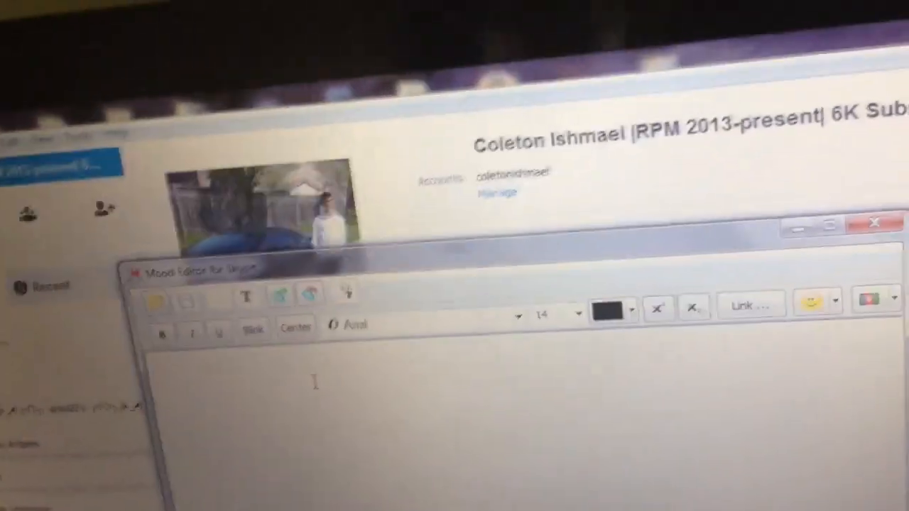
pyautogui.write('TUTORIAL ON HOW TO MAKE SKYPE COMM')
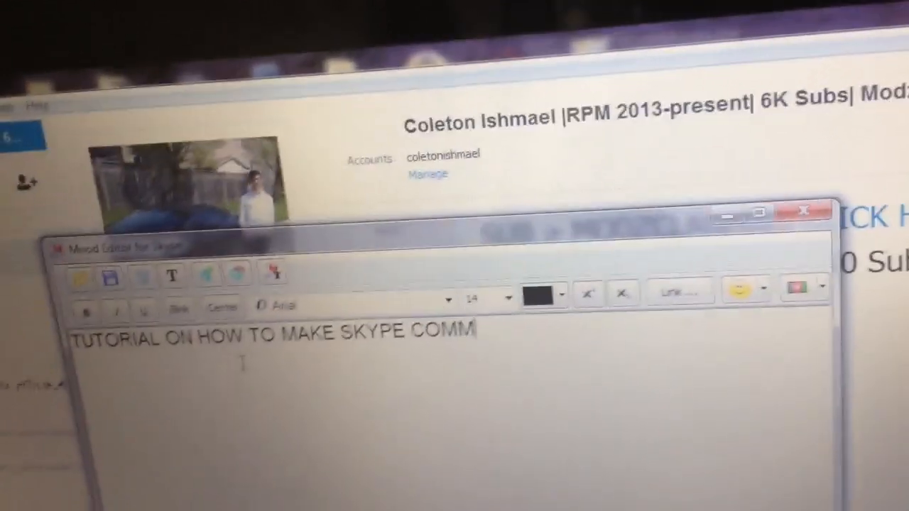
pyautogui.write('ENT FL')
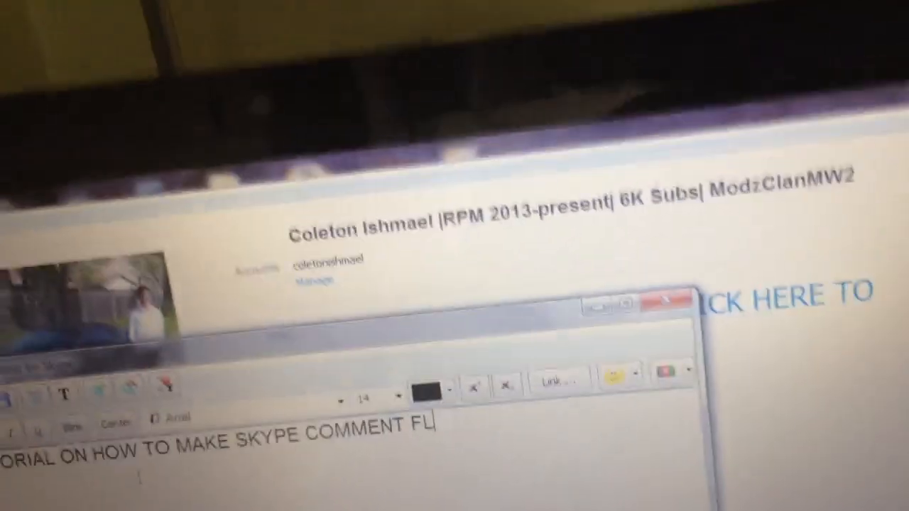